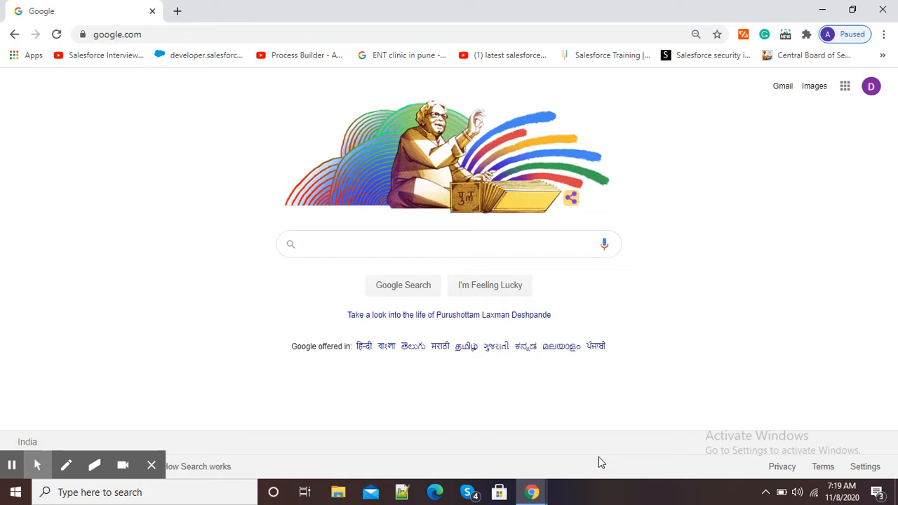
mouse_move(595, 474)
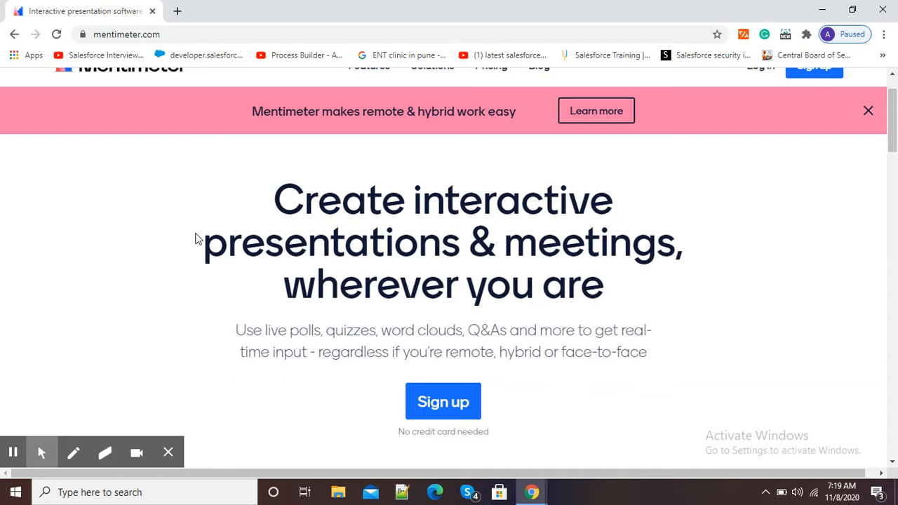
Scroll the Mentimeter home page toward the Log in area.
scroll(up, 3)
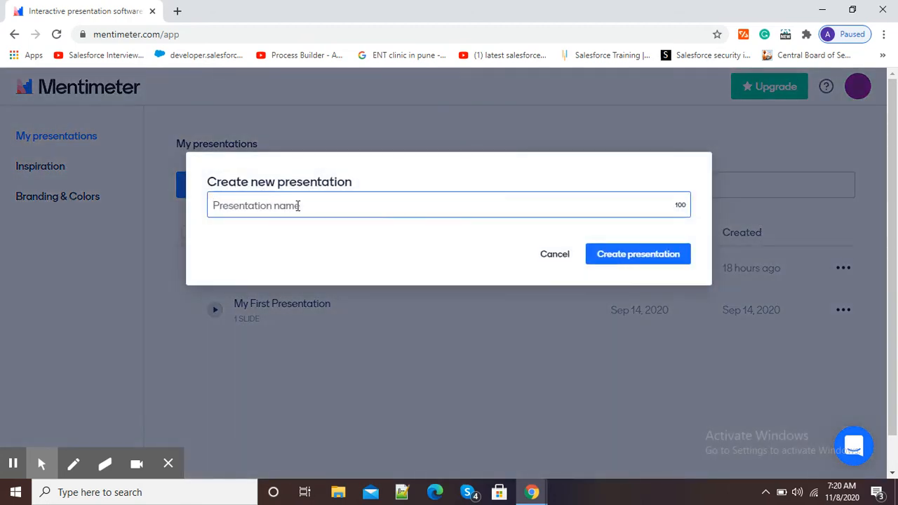
Name the new presentation 'Online feedback' and create it.
text(Online feedback)
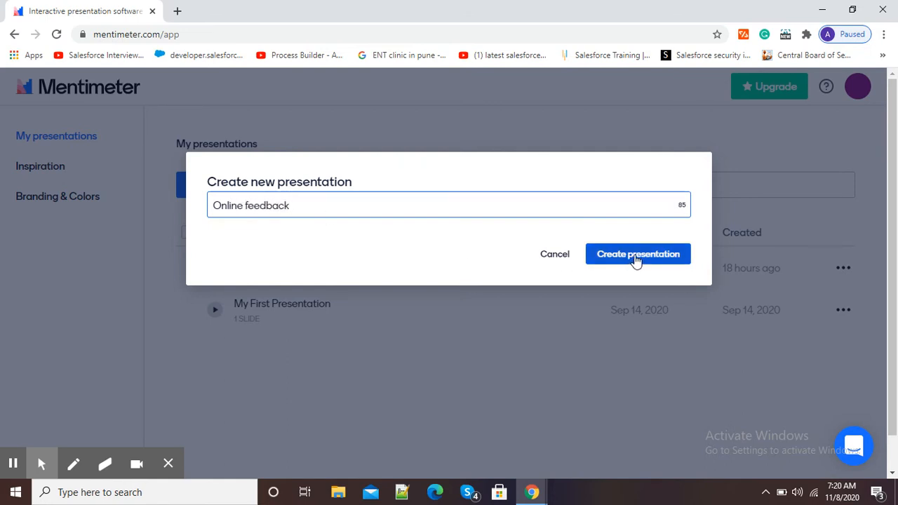
click(637, 252)
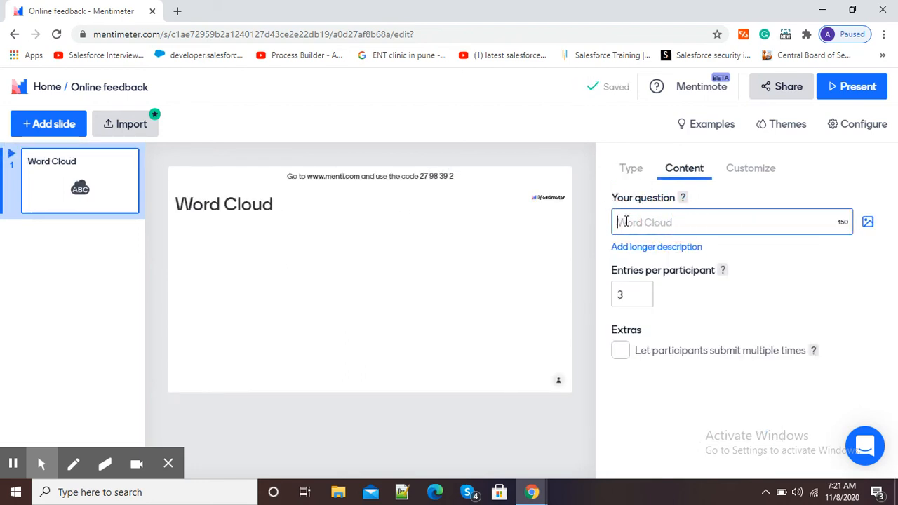
Enter the word-cloud question beginning 'Tell us in few words' and commit it.
text(Tell us in few words ab)
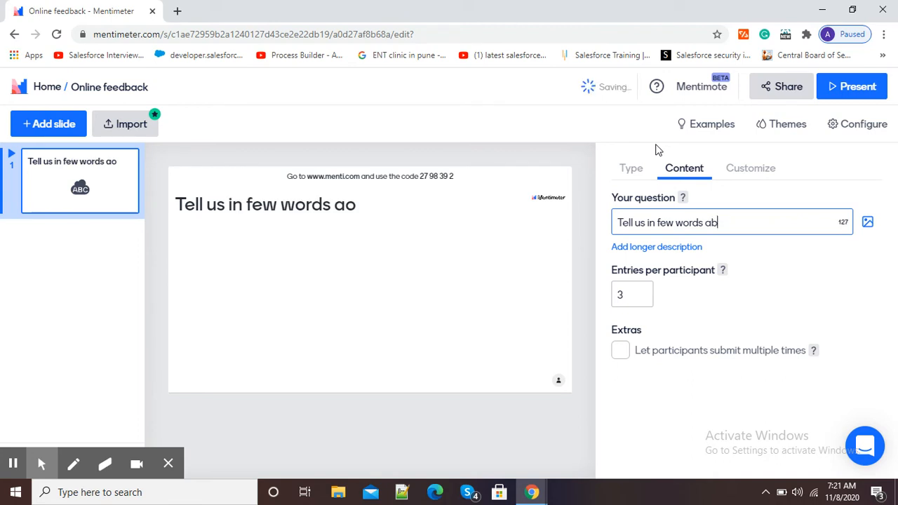
click(334, 11)
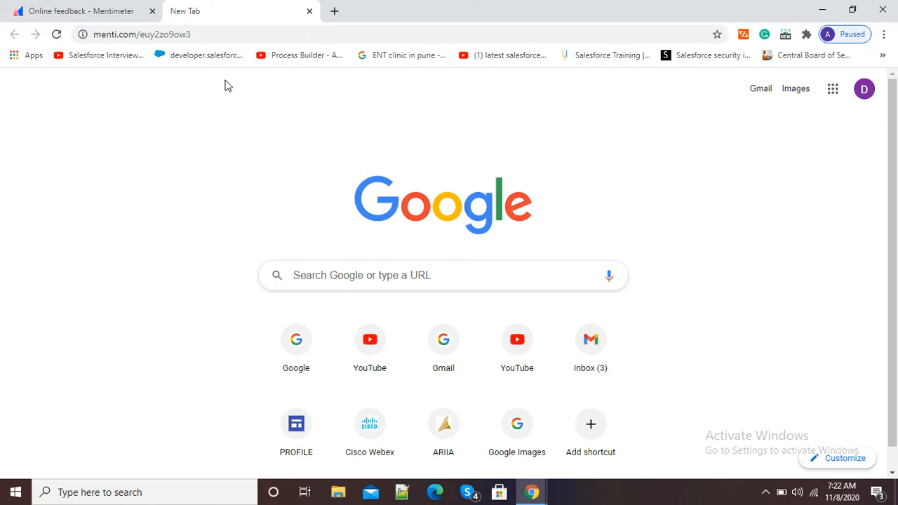